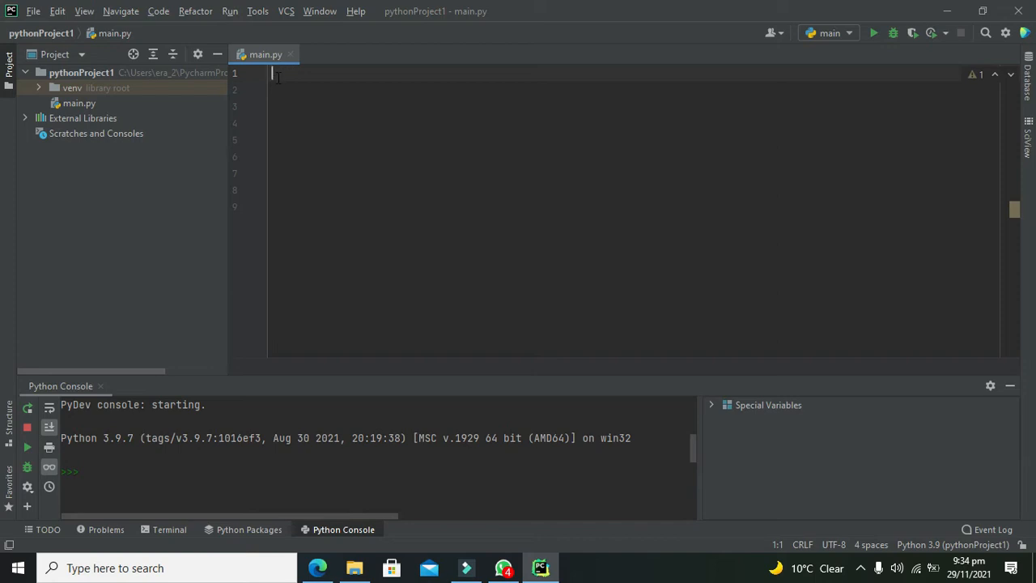
# Write 'import numpy as dd' as the first line of main.py.
pyautogui.write('impo')
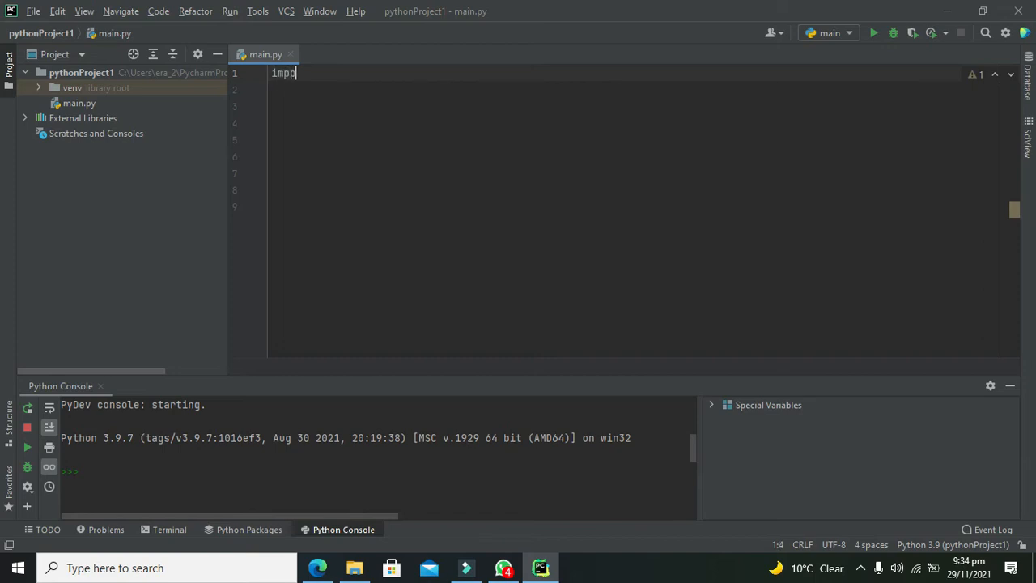
pyautogui.write('rt_nu')
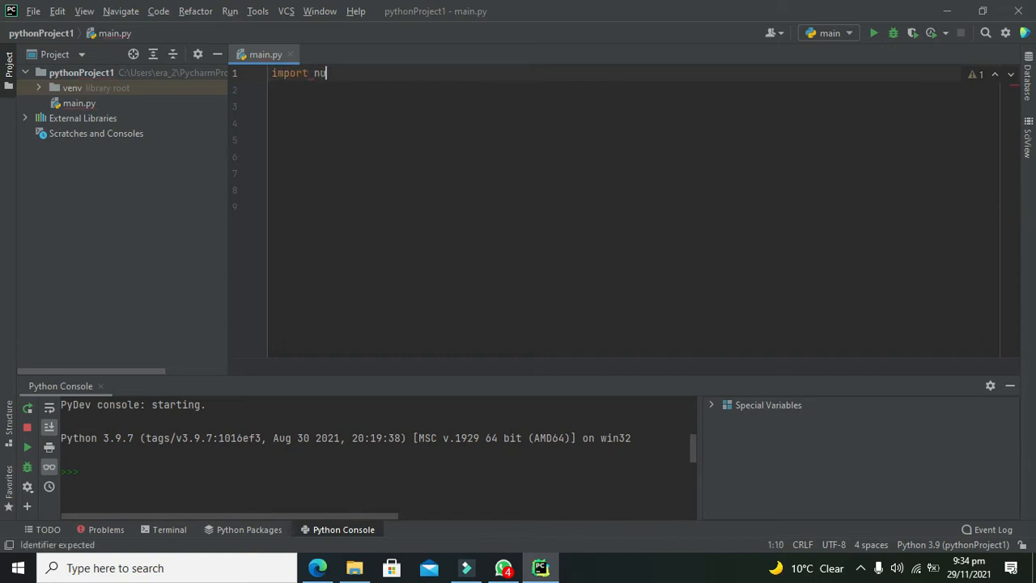
pyautogui.write('mpy')
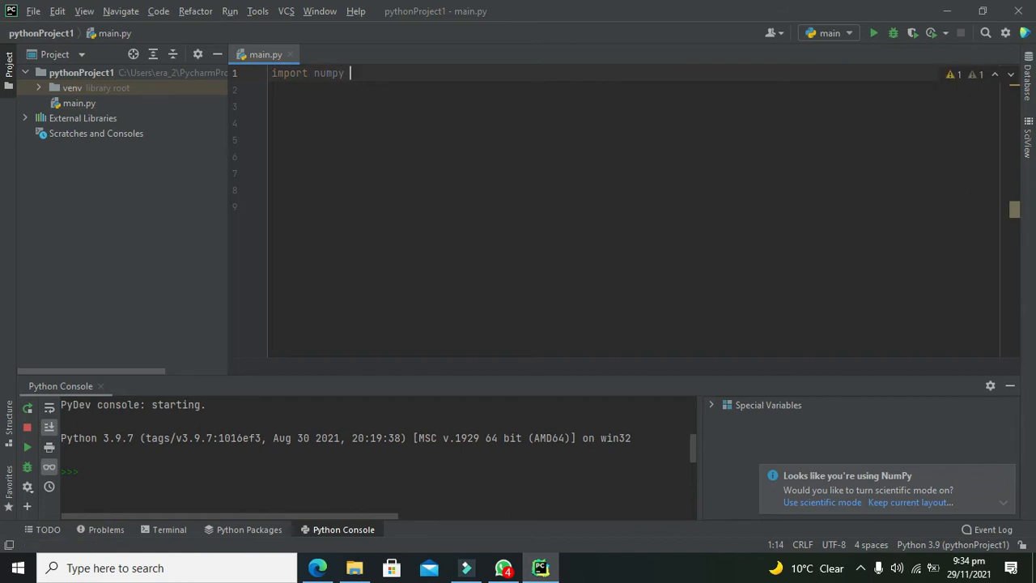
pyautogui.write('as')
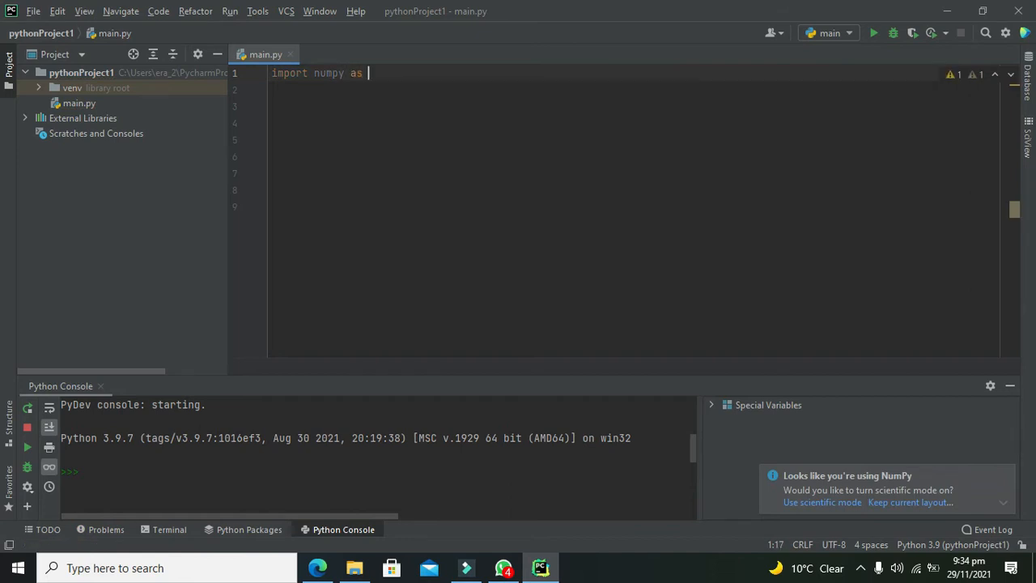
pyautogui.write('dd')
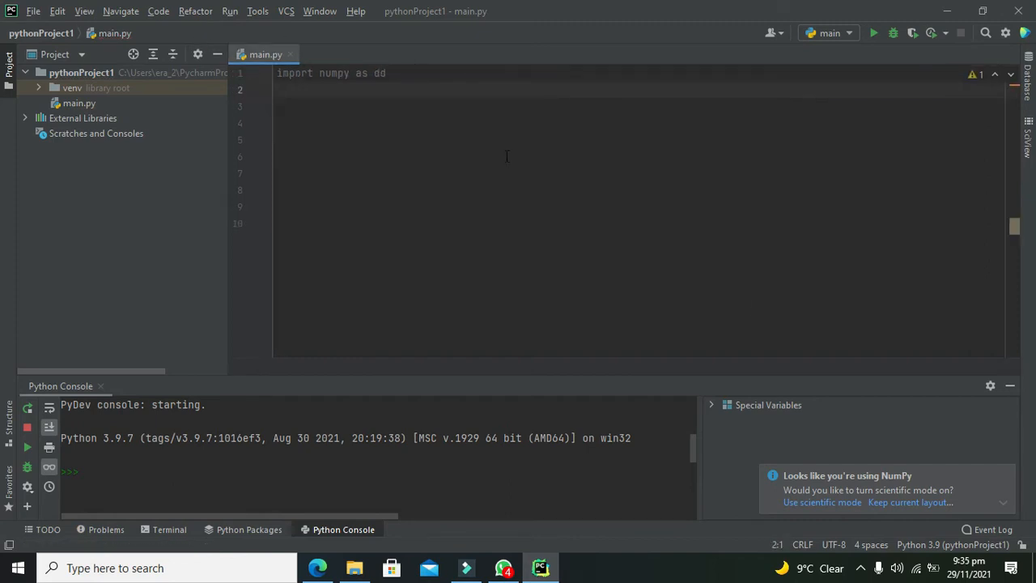
pyautogui.click(378, 73)
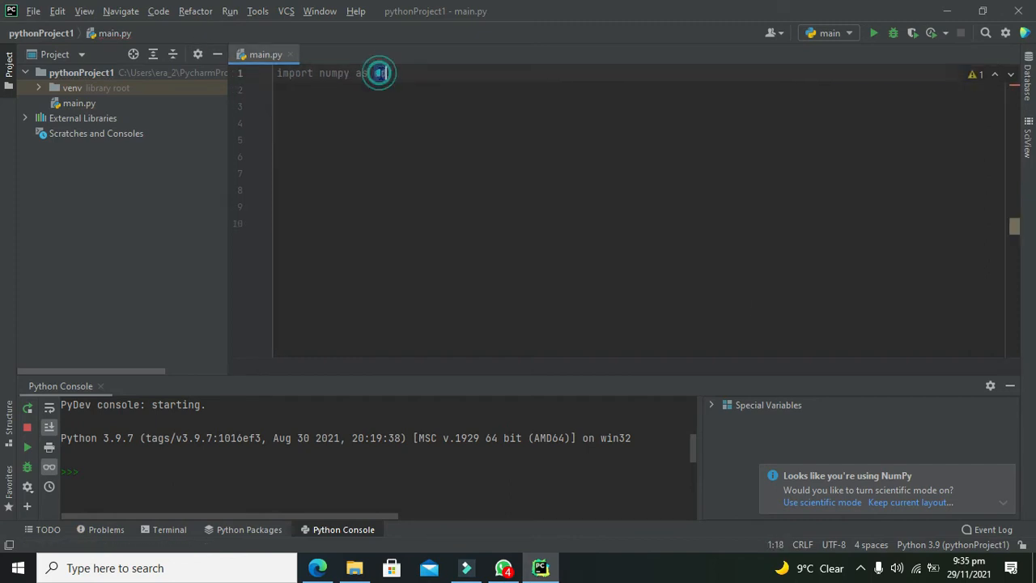
pyautogui.write('dd')
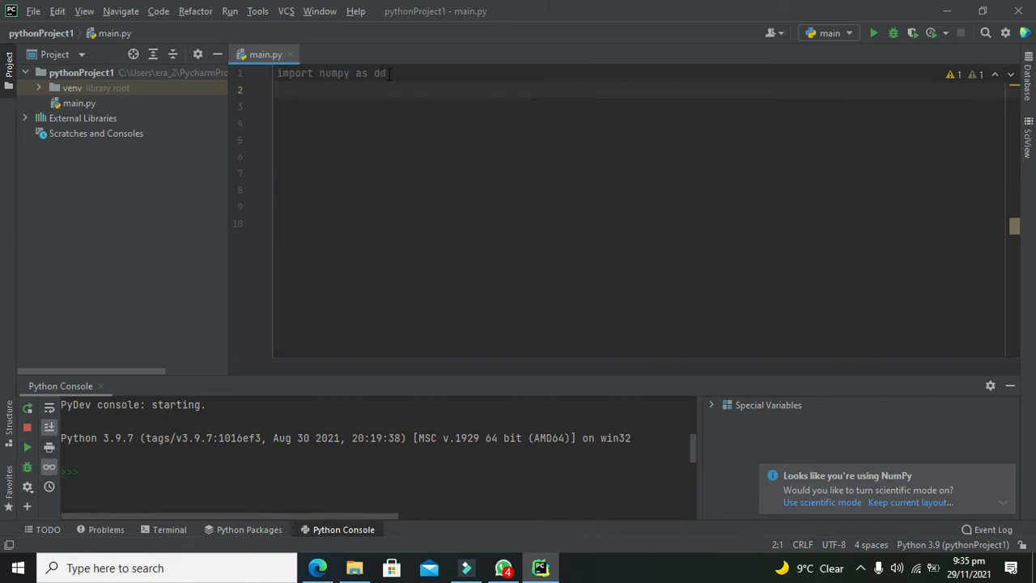
pyautogui.doubleClick(334, 73)
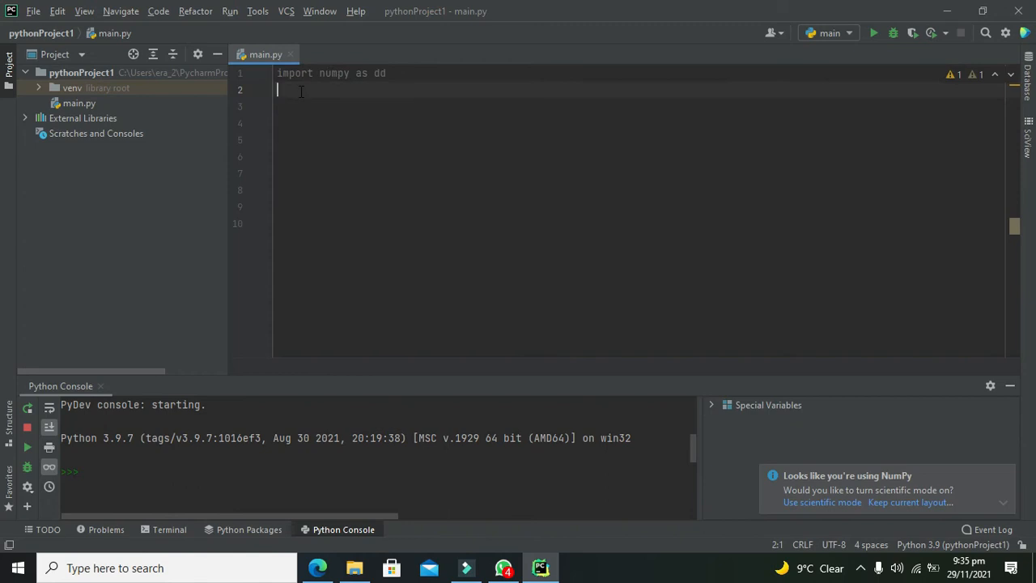
# Add line 2 assigning var = dd.array([1,2,3]).
pyautogui.write('=')
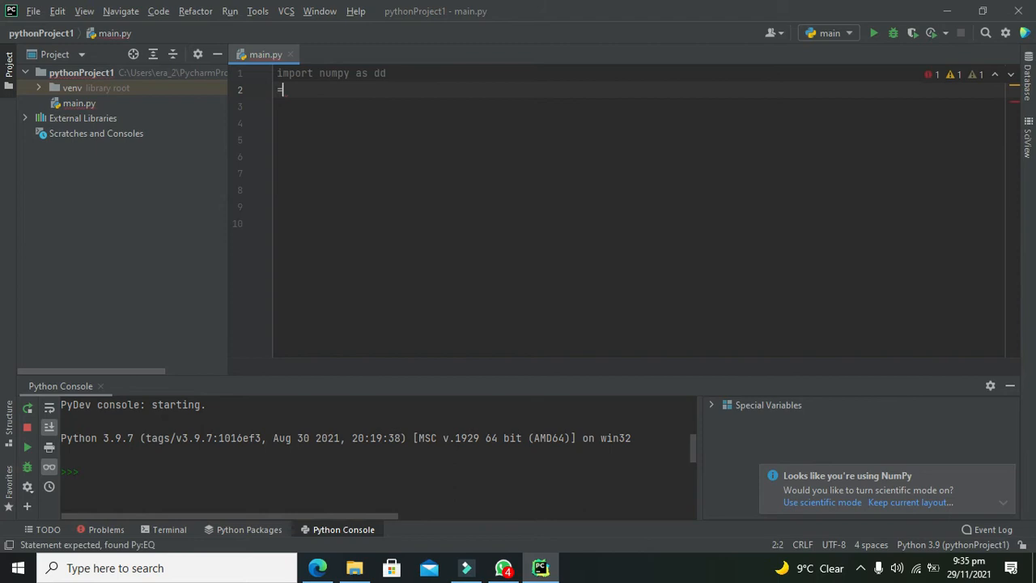
pyautogui.write('a')
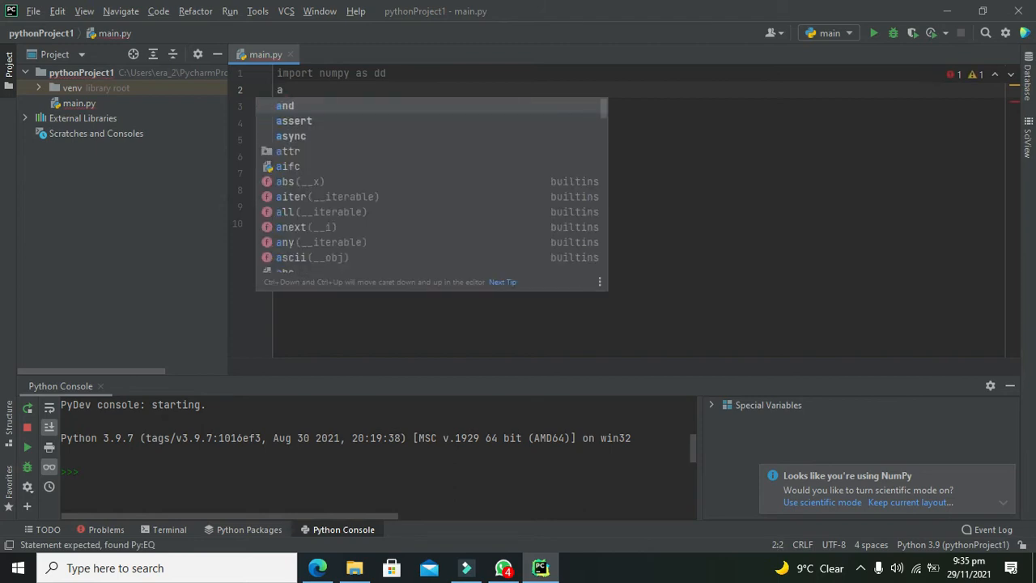
pyautogui.write('v')
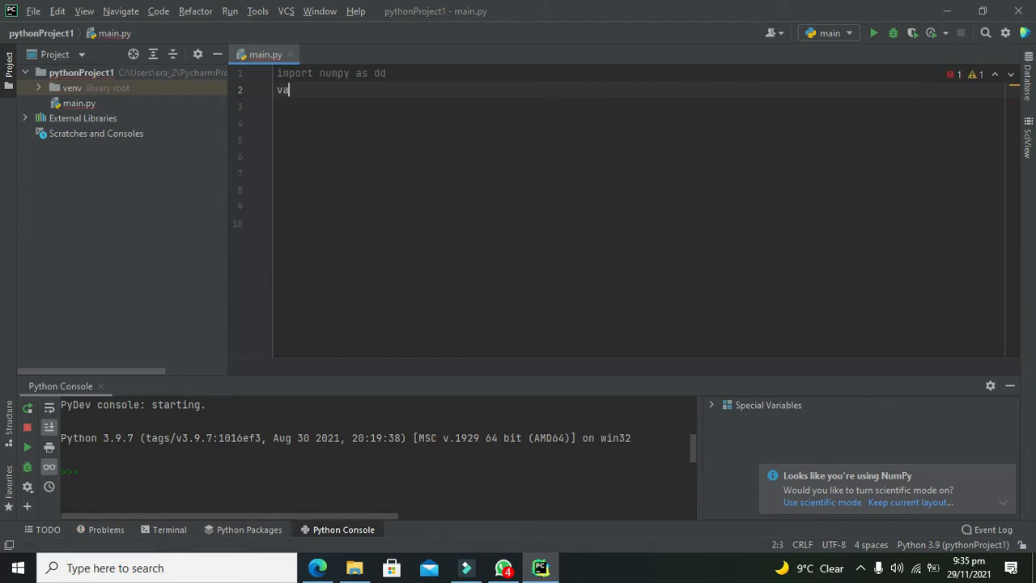
pyautogui.write('r=')
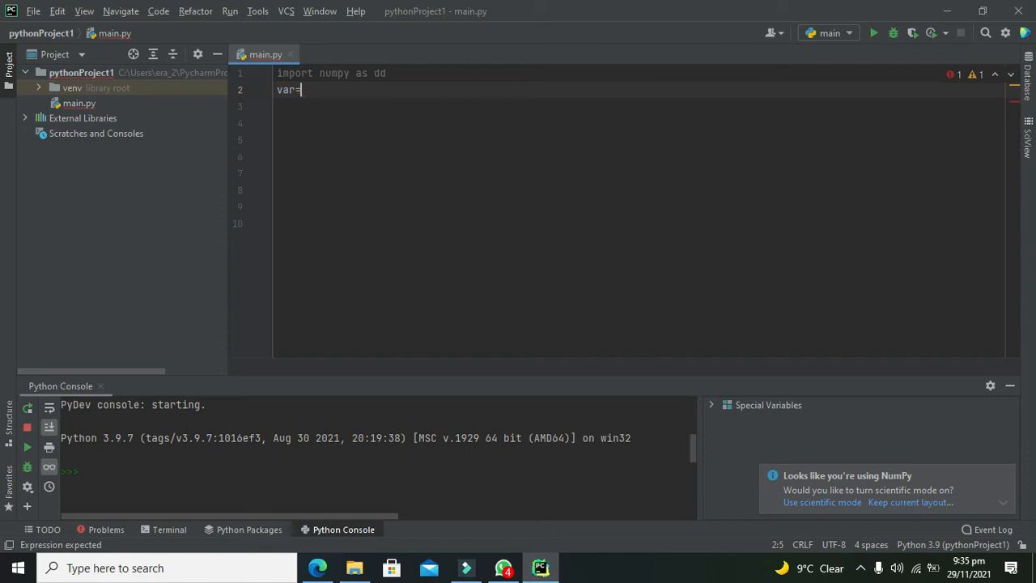
pyautogui.write('dd')
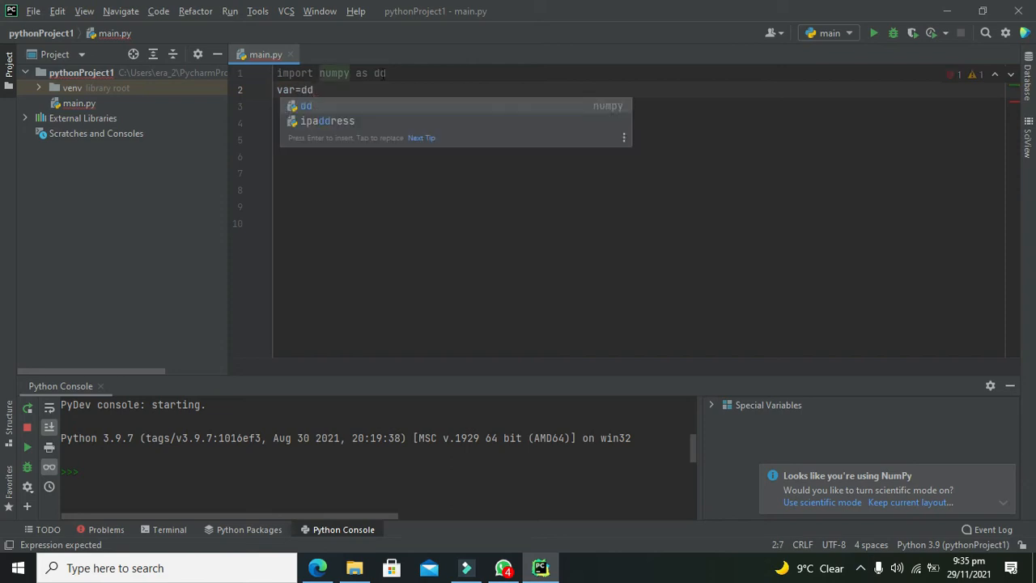
pyautogui.press('Escape')
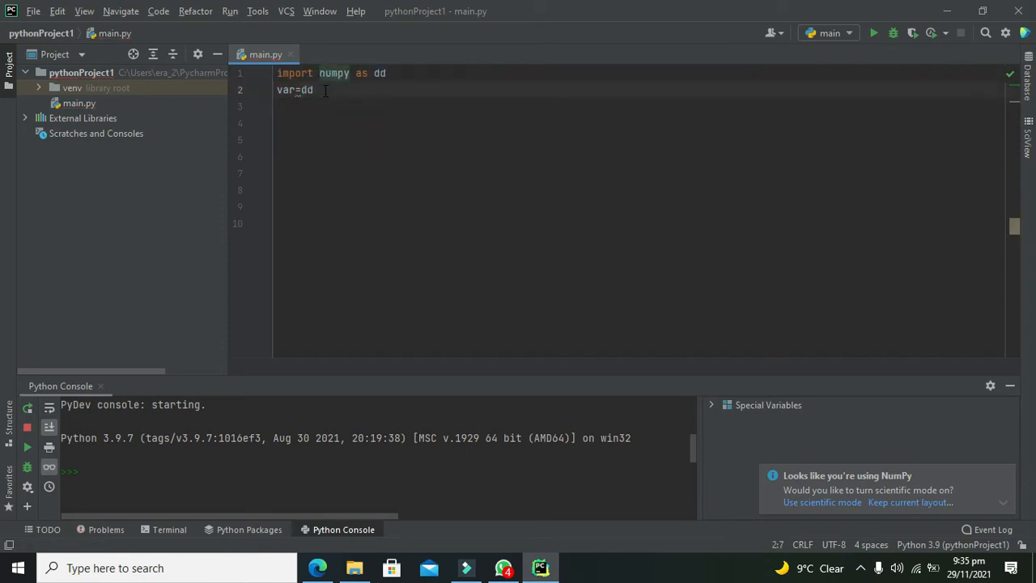
pyautogui.write('.')
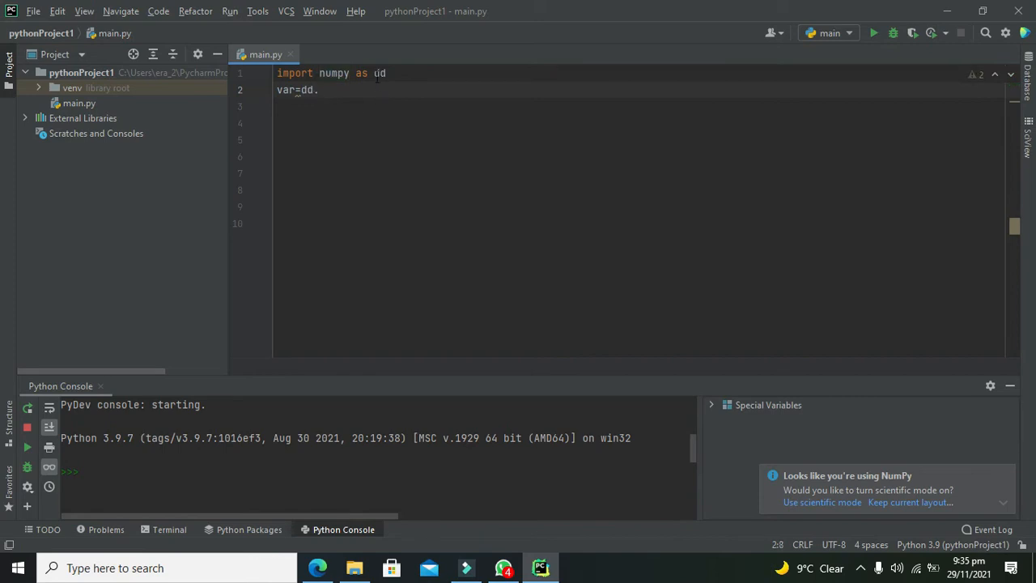
pyautogui.write('.')
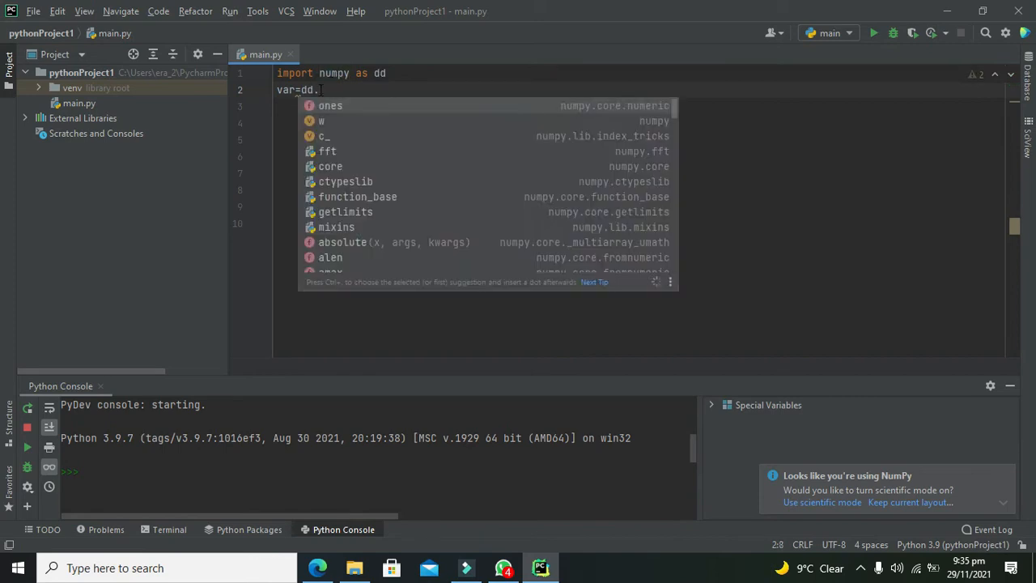
pyautogui.write('array([')
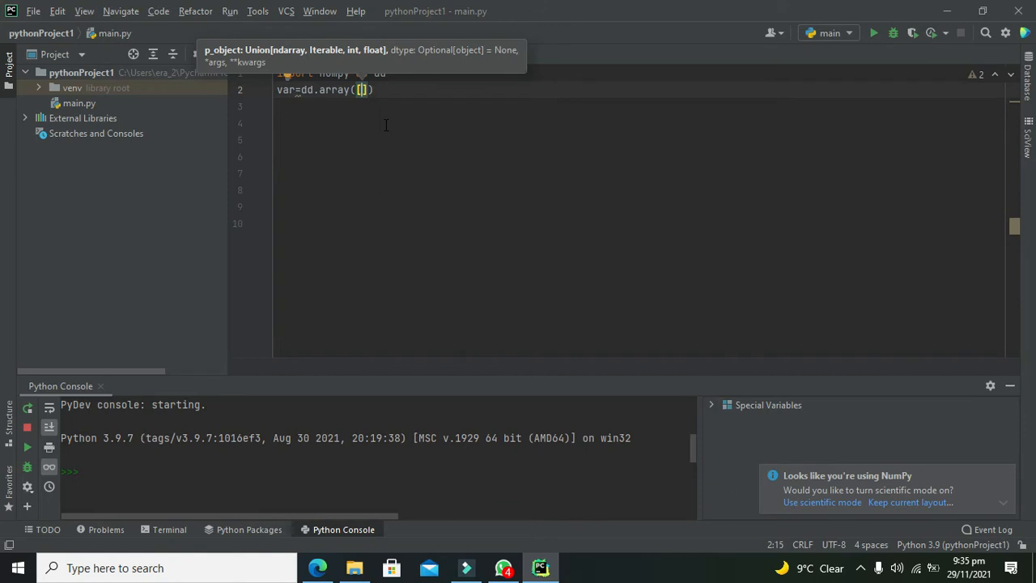
pyautogui.write('1,2,3')
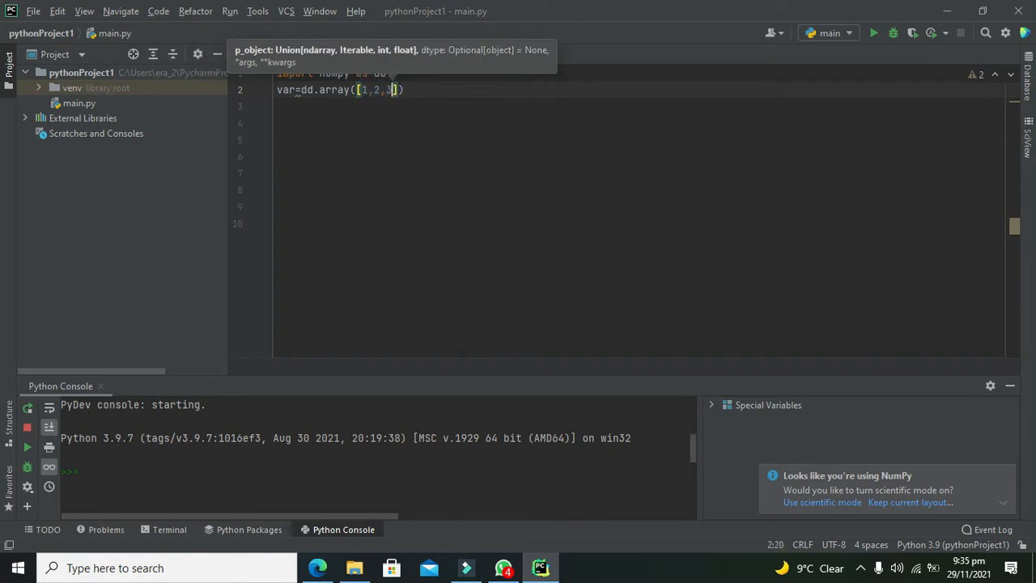
pyautogui.press('Return')
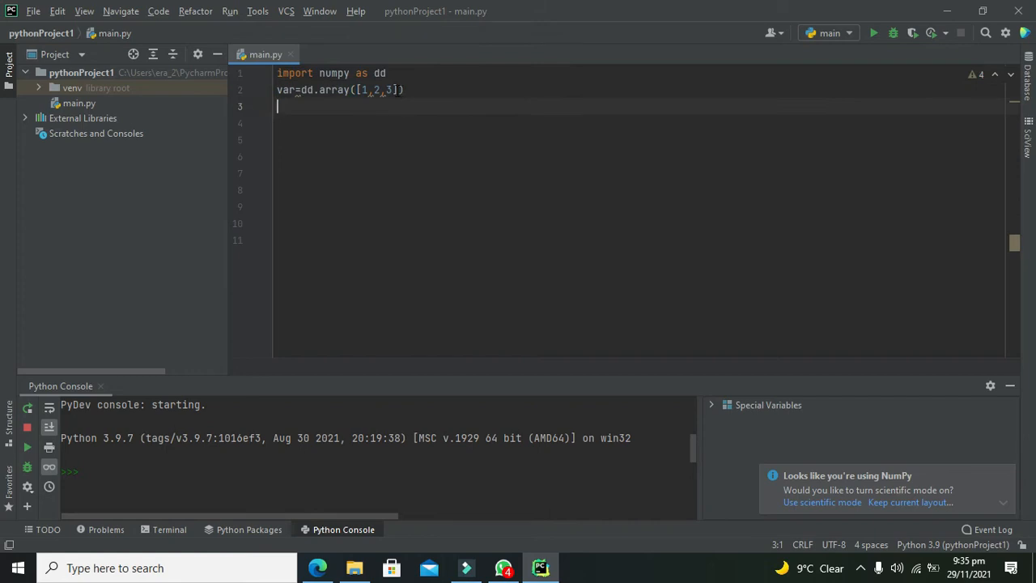
pyautogui.doubleClick(333, 90)
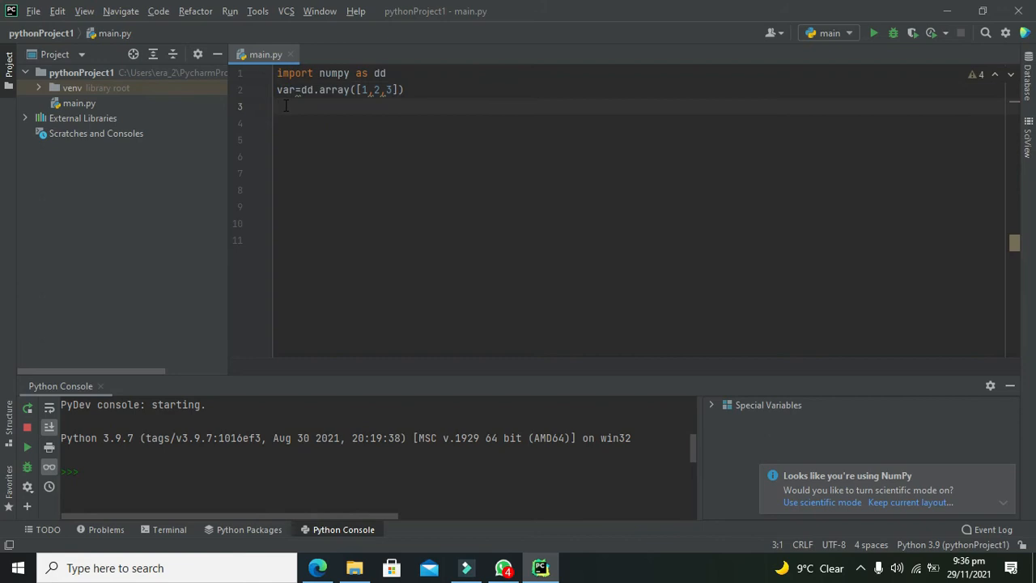
pyautogui.write('type(var')
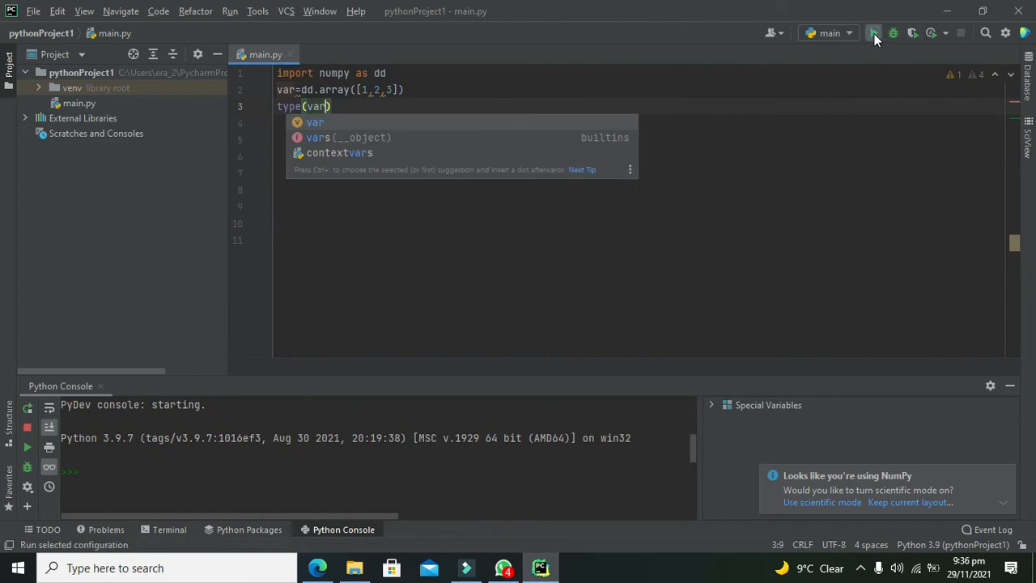
# Run main.py and check that the output reads <class 'numpy.ndarray'>.
pyautogui.click(873, 33)
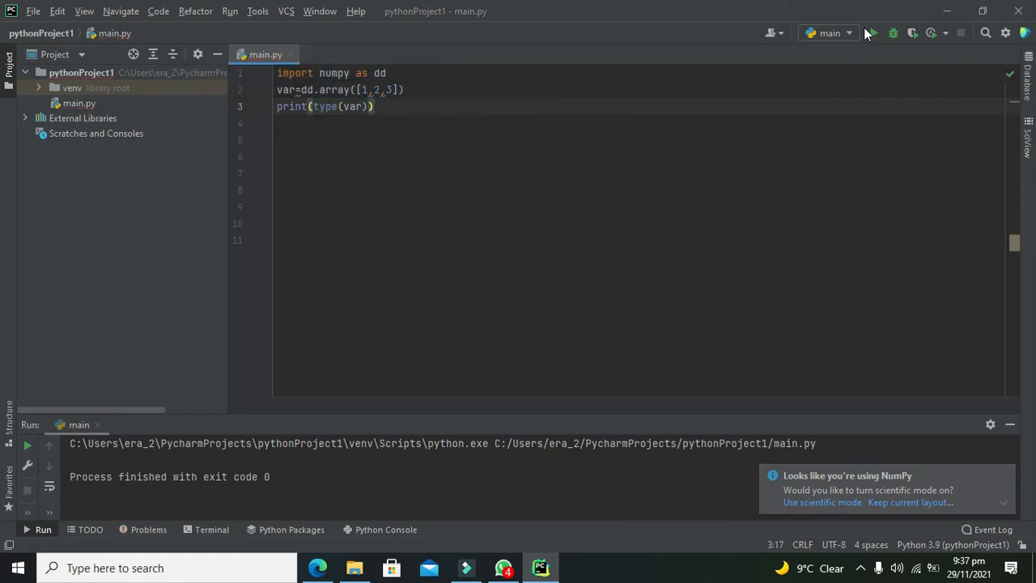
pyautogui.click(871, 32)
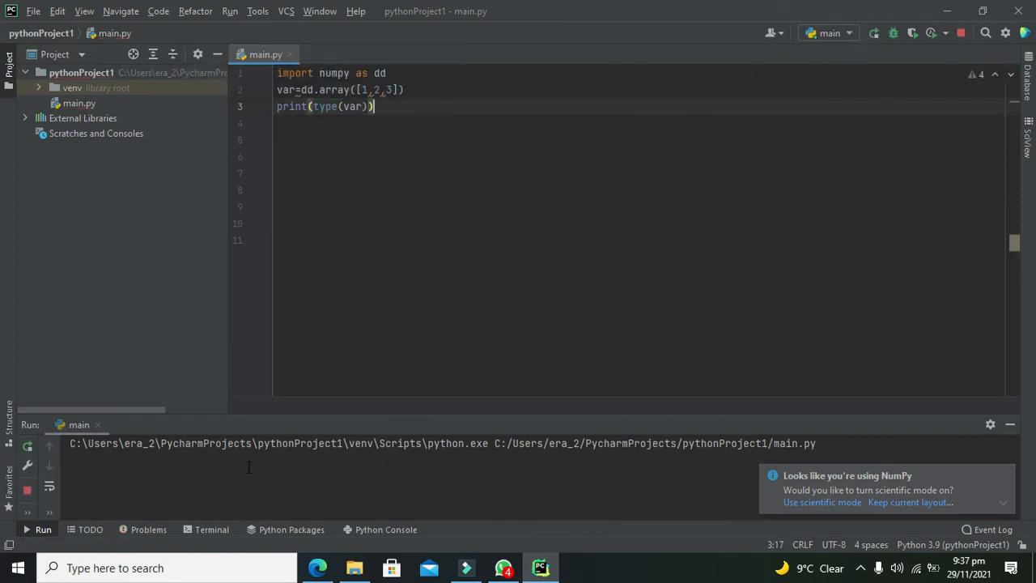
pyautogui.click(873, 33)
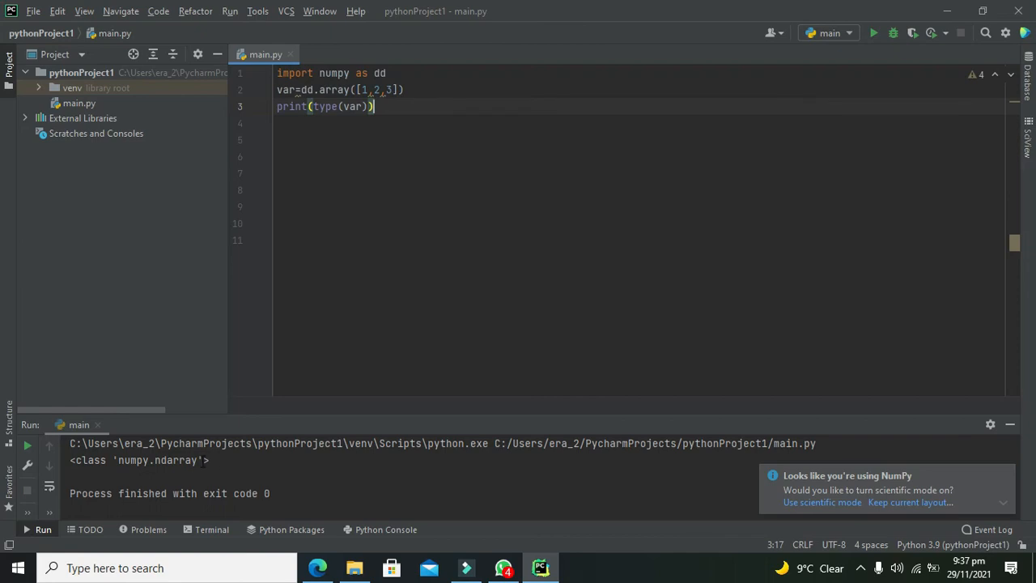
pyautogui.doubleClick(158, 459)
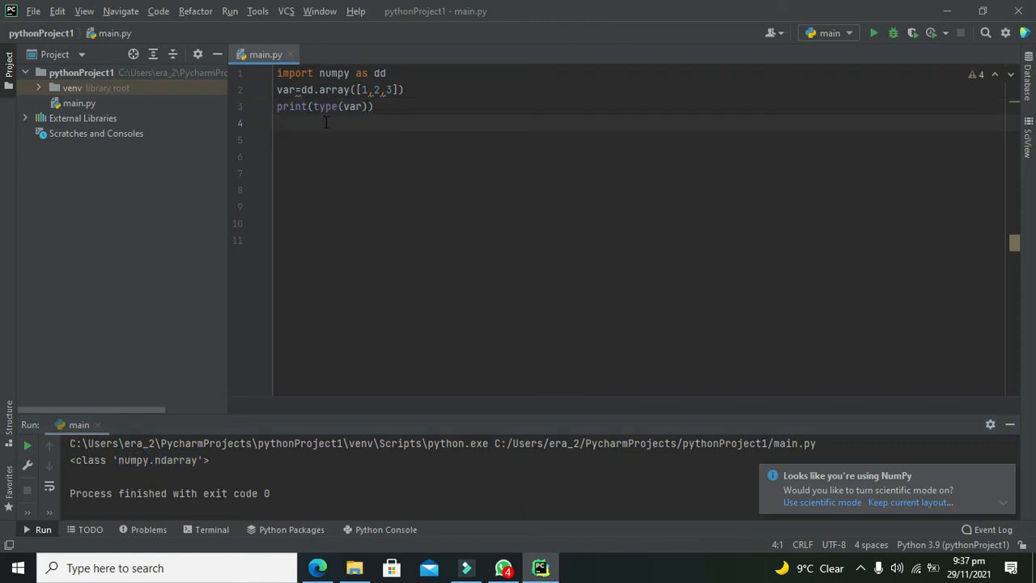
pyautogui.moveTo(249, 361)
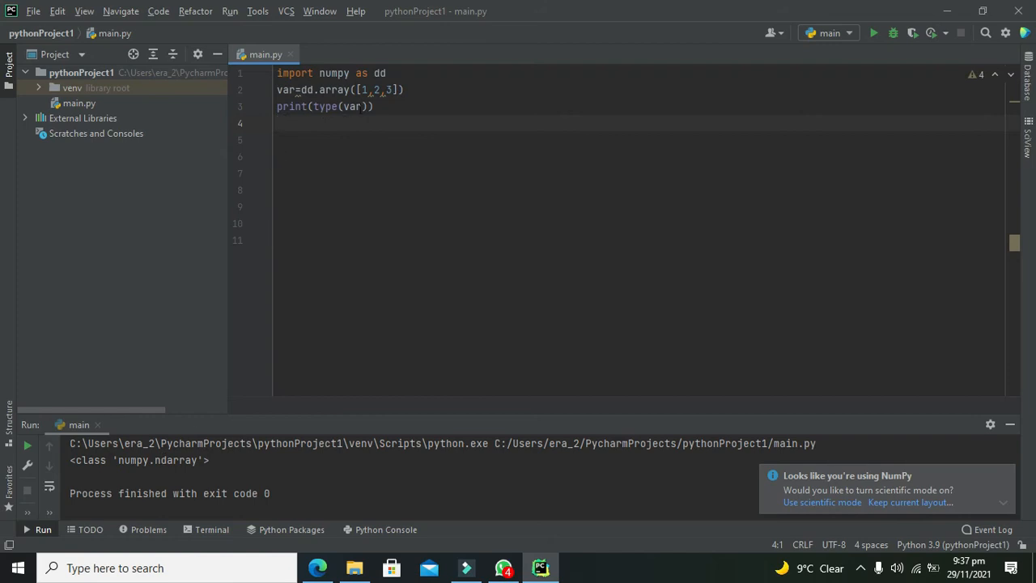
# Change the print line to print(type(var.dtype)).
pyautogui.click(279, 123)
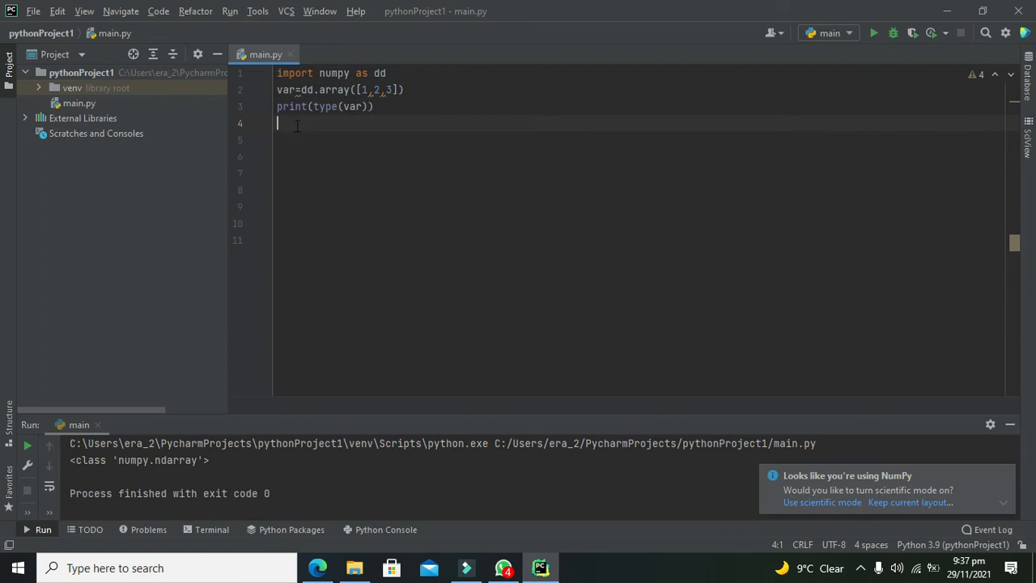
pyautogui.click(389, 89)
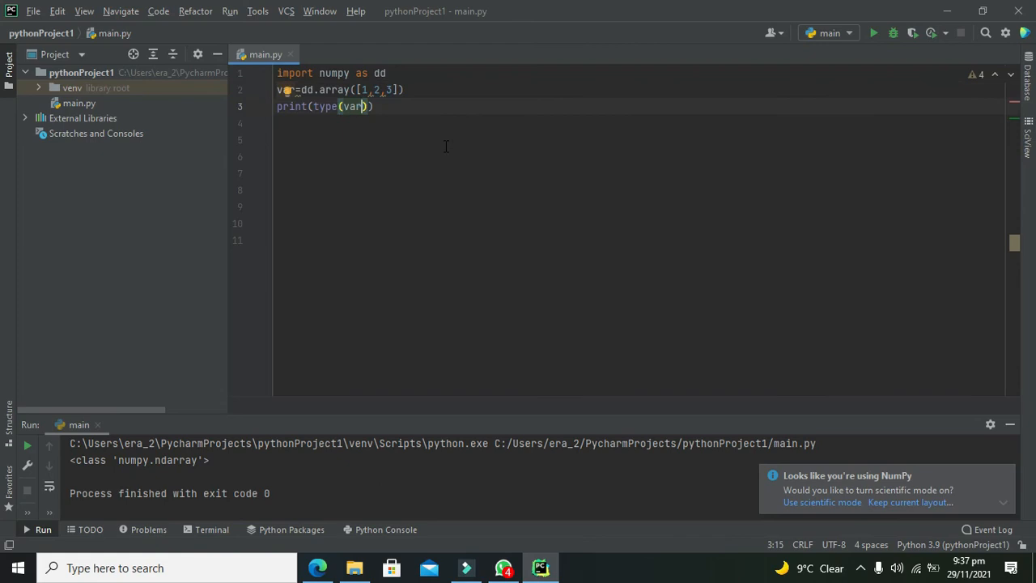
pyautogui.write('.dtype')
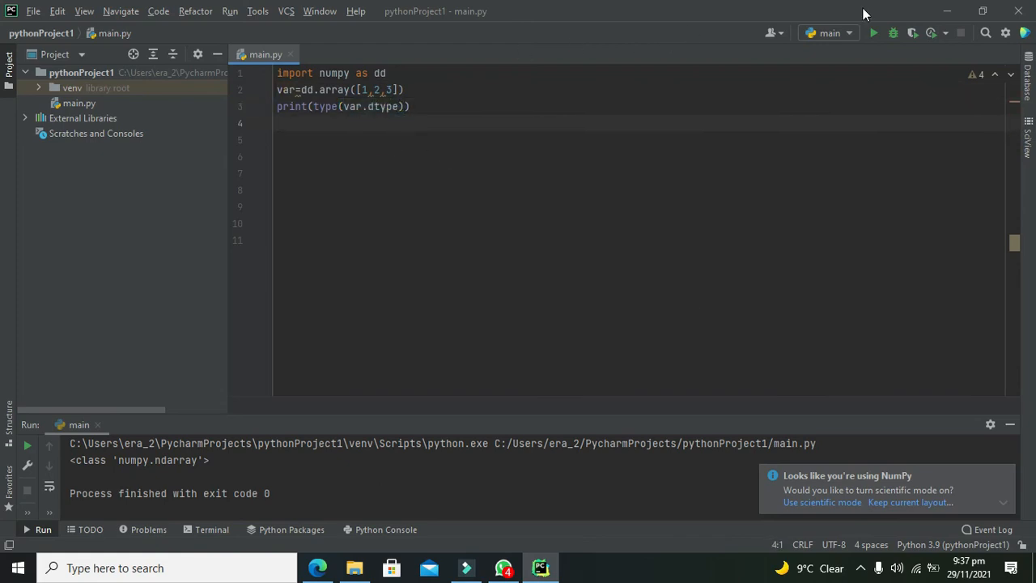
# Rerun the script and highlight int32 in the Run output.
pyautogui.click(873, 34)
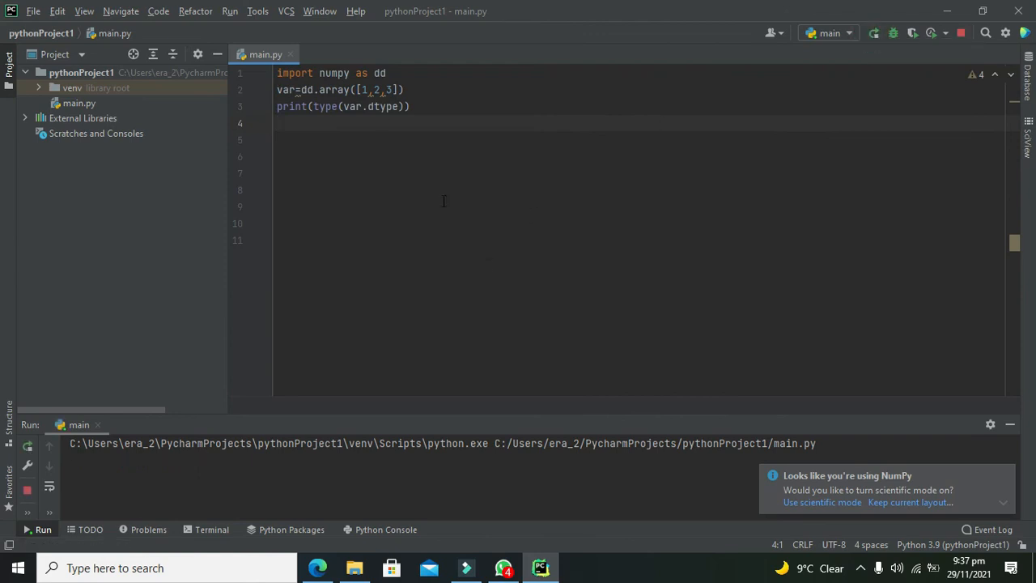
pyautogui.click(872, 33)
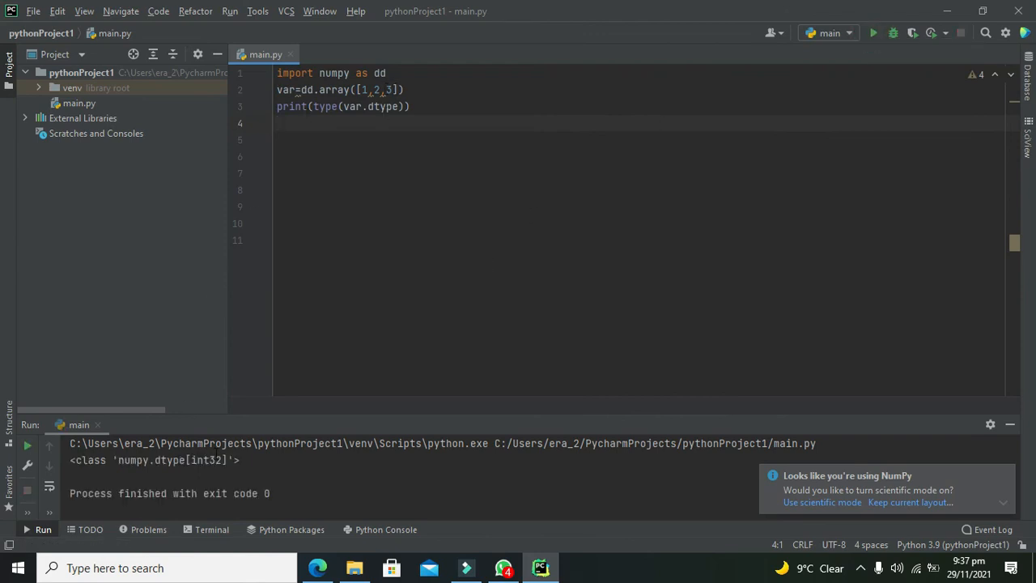
pyautogui.doubleClick(131, 460)
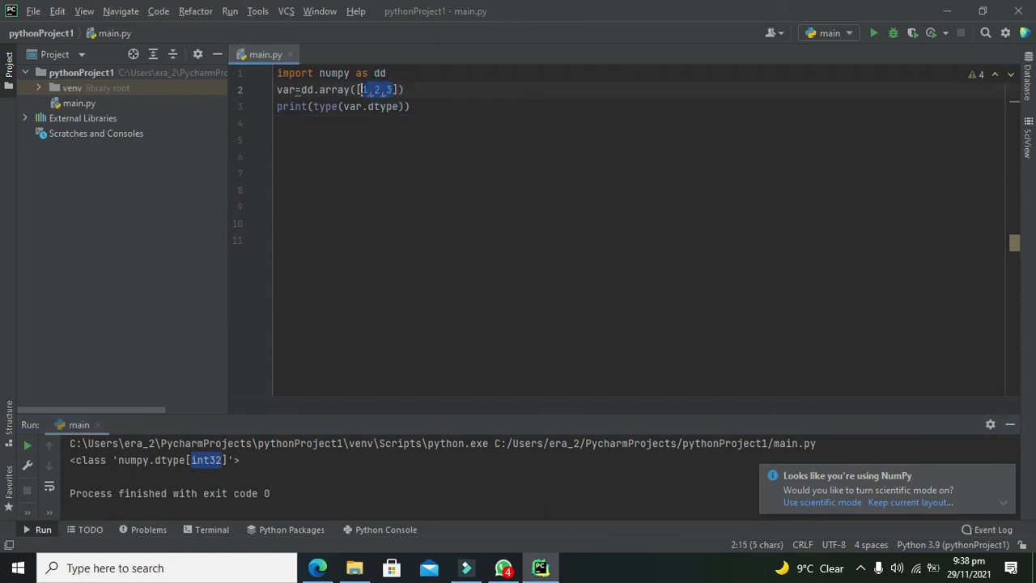
# Change the array values to decimals 1.03, 2.09 and 3.44.
pyautogui.click(410, 106)
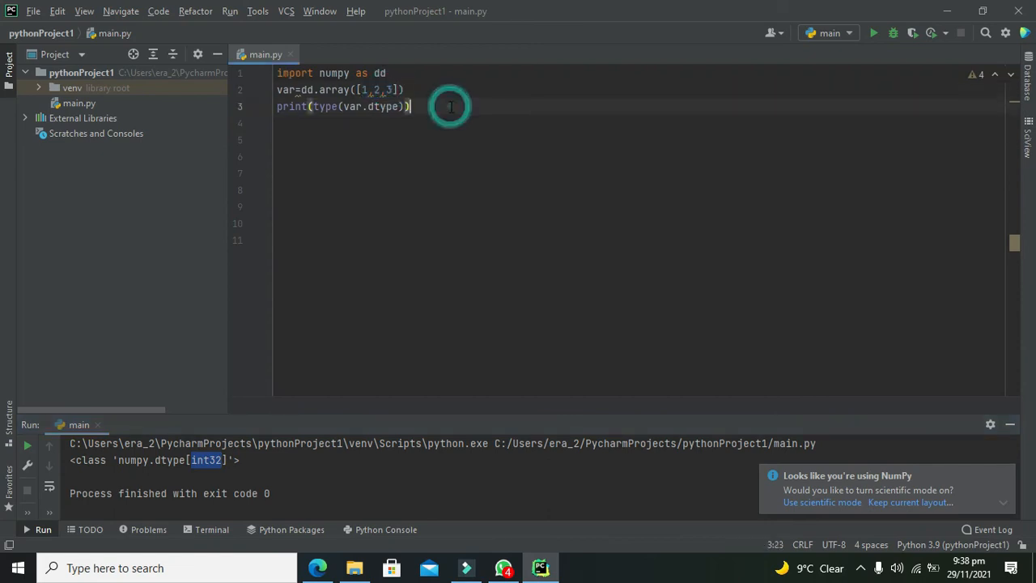
pyautogui.press('Return')
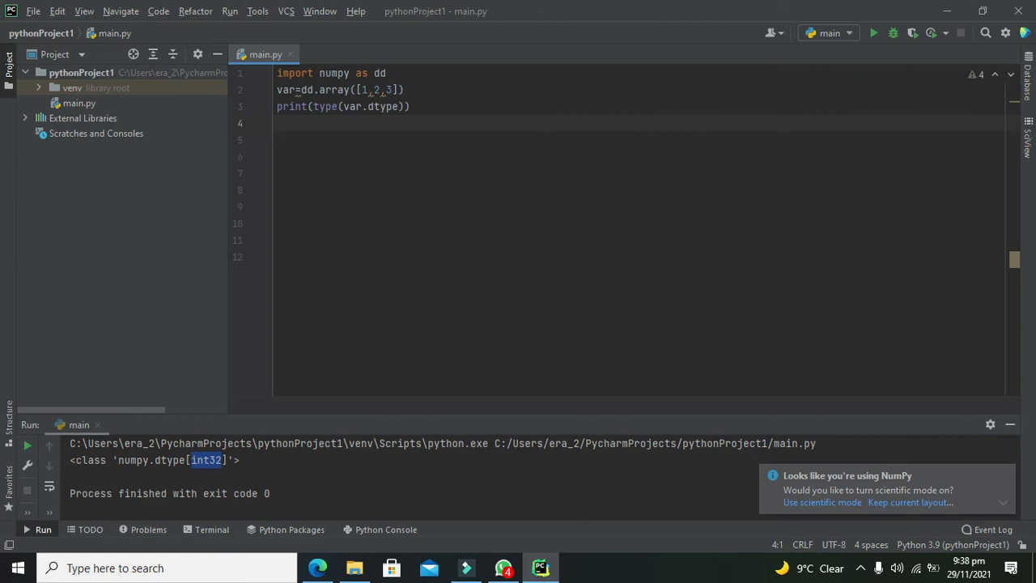
pyautogui.write('.03')
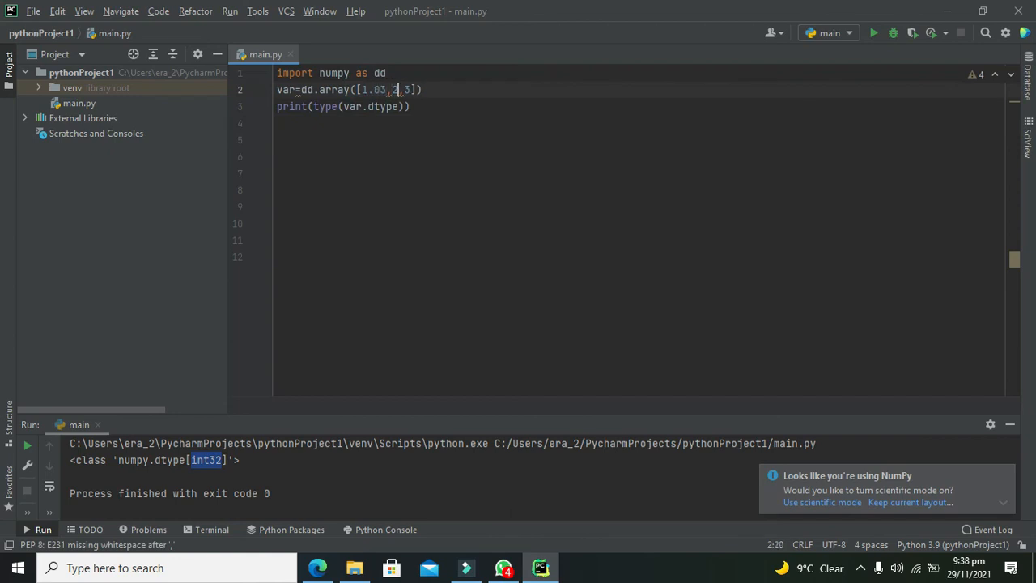
pyautogui.write('.09')
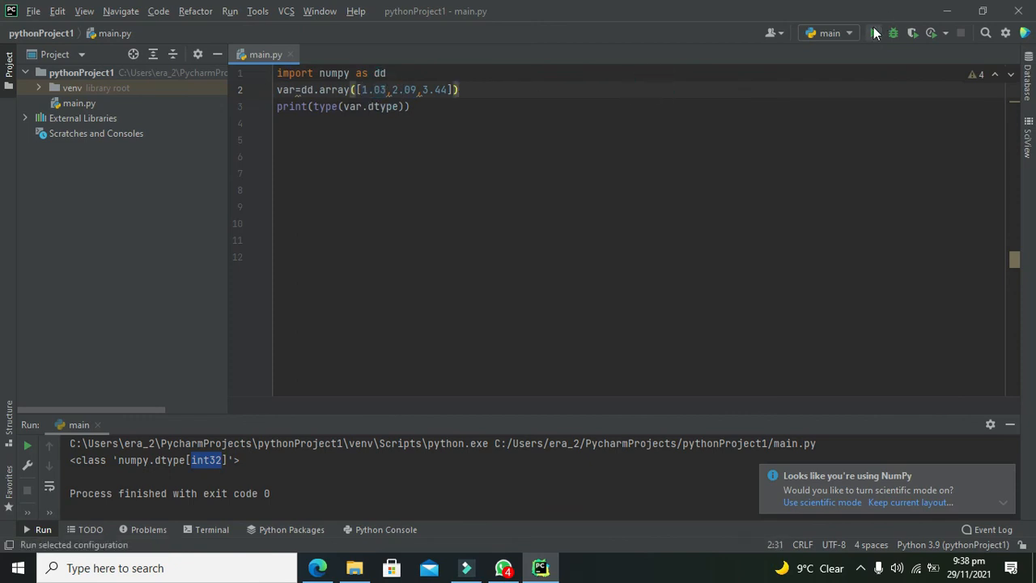
# Rerun the script and highlight float64 in the Run output.
pyautogui.click(874, 33)
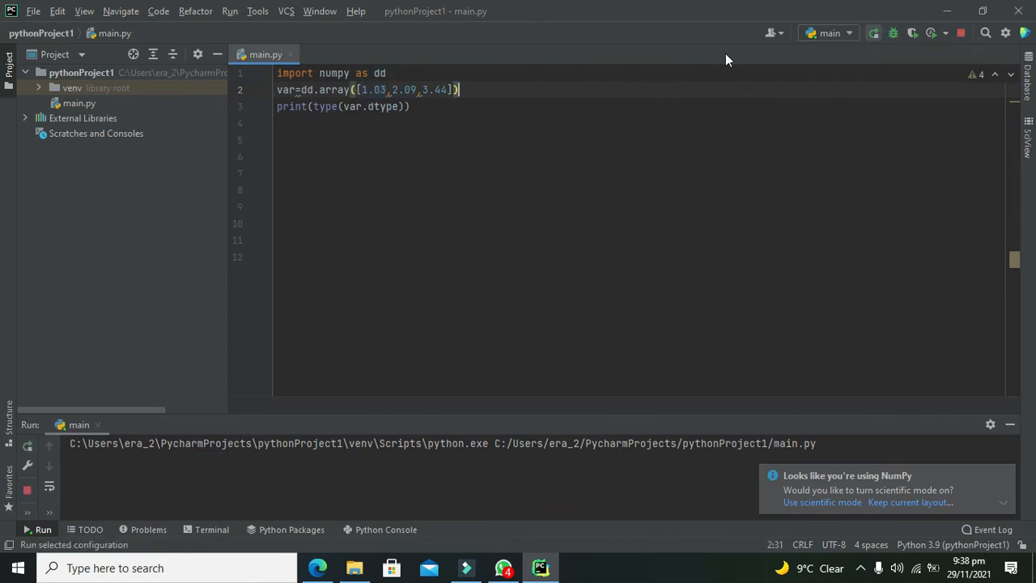
pyautogui.click(873, 33)
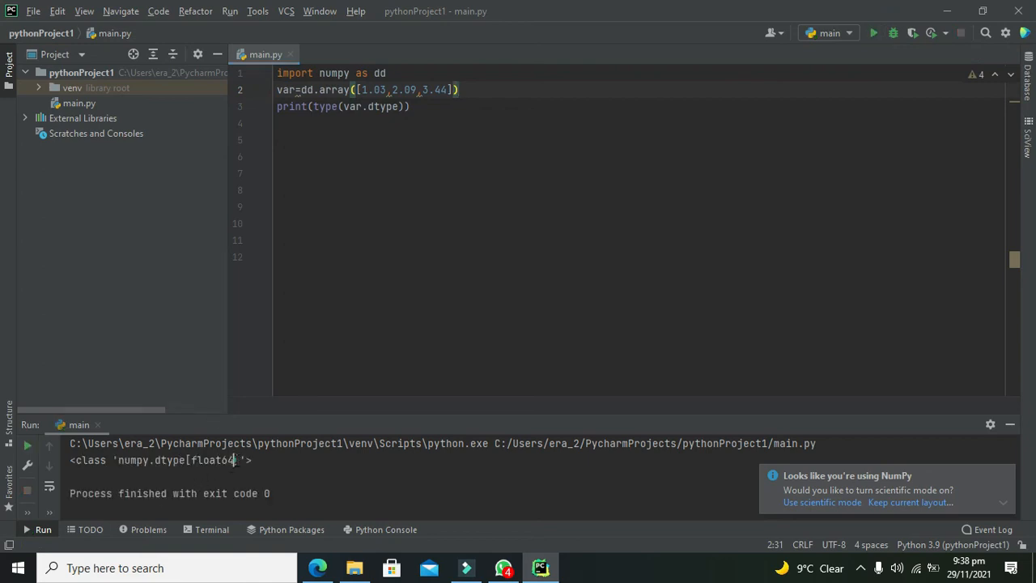
pyautogui.doubleClick(212, 460)
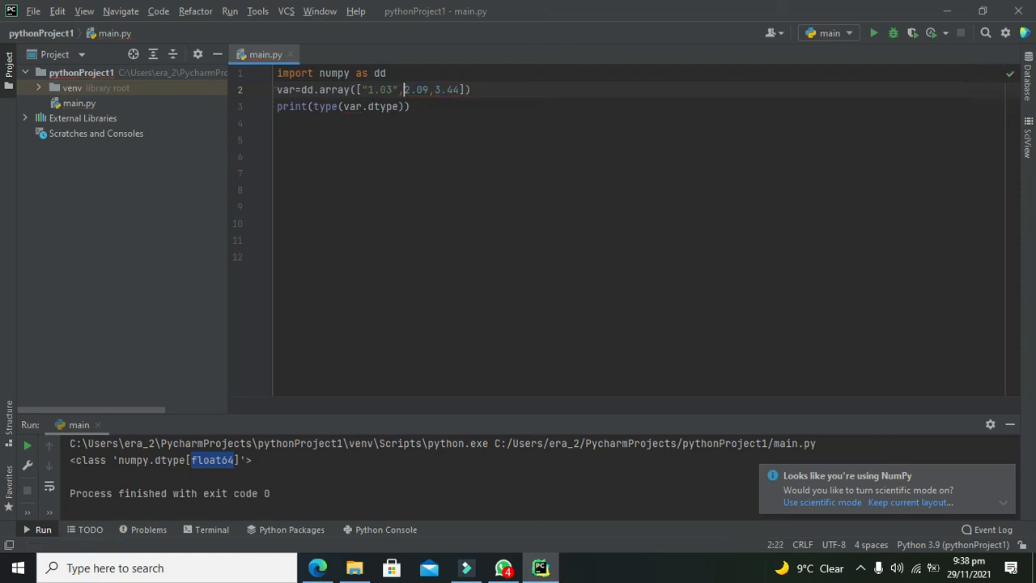
# Quote the values "1.03", "2.09", "3.44", rerun, and highlight str_ in the output.
pyautogui.write('"2.09"')
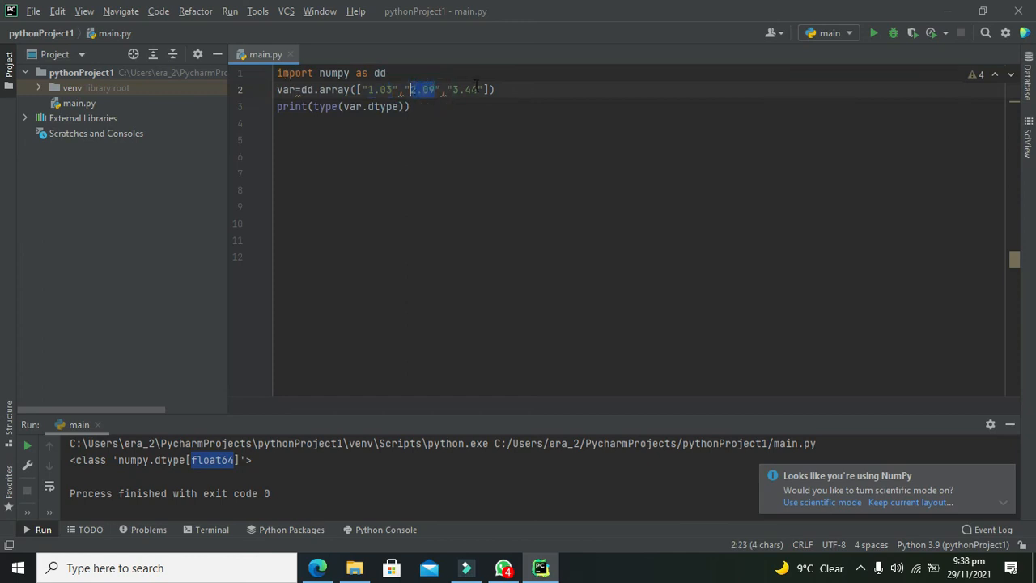
pyautogui.click(422, 106)
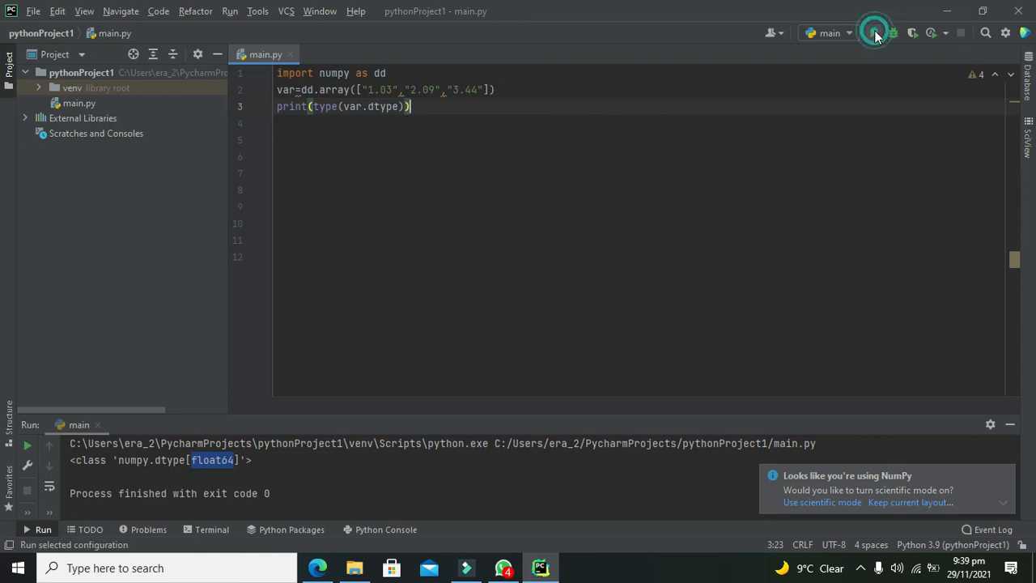
pyautogui.click(873, 33)
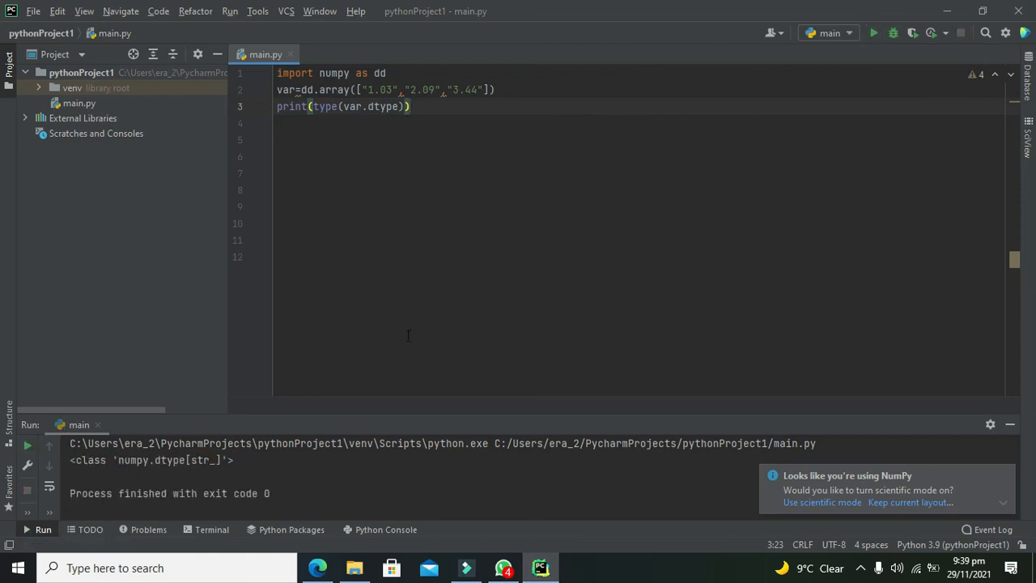
pyautogui.doubleClick(200, 459)
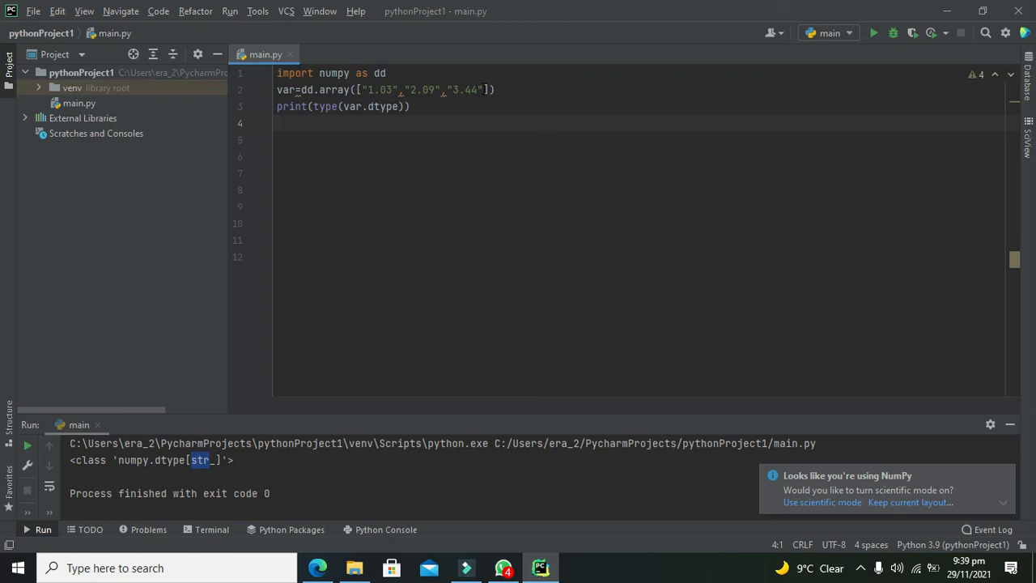
pyautogui.moveTo(478, 129)
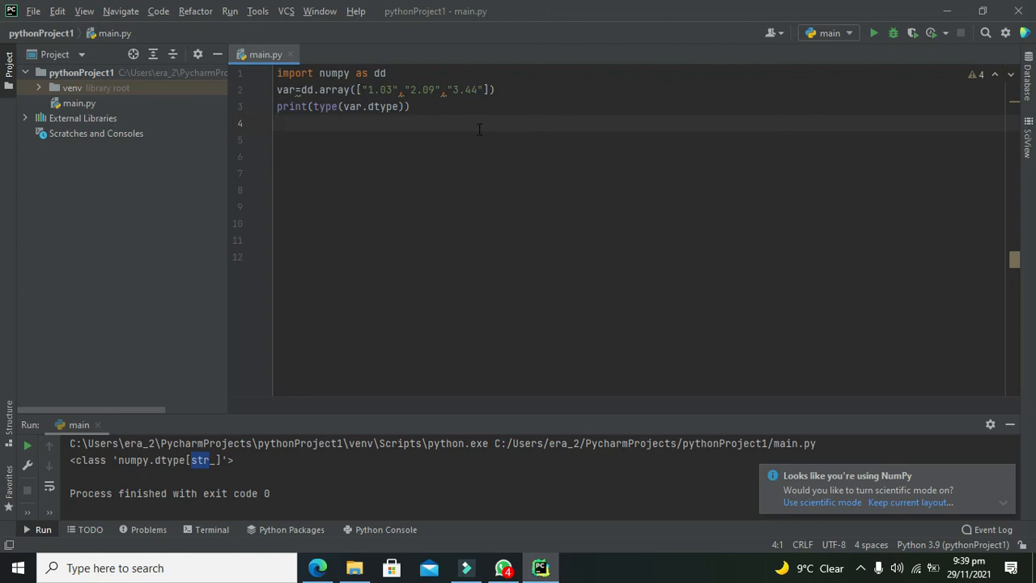
pyautogui.moveTo(466, 119)
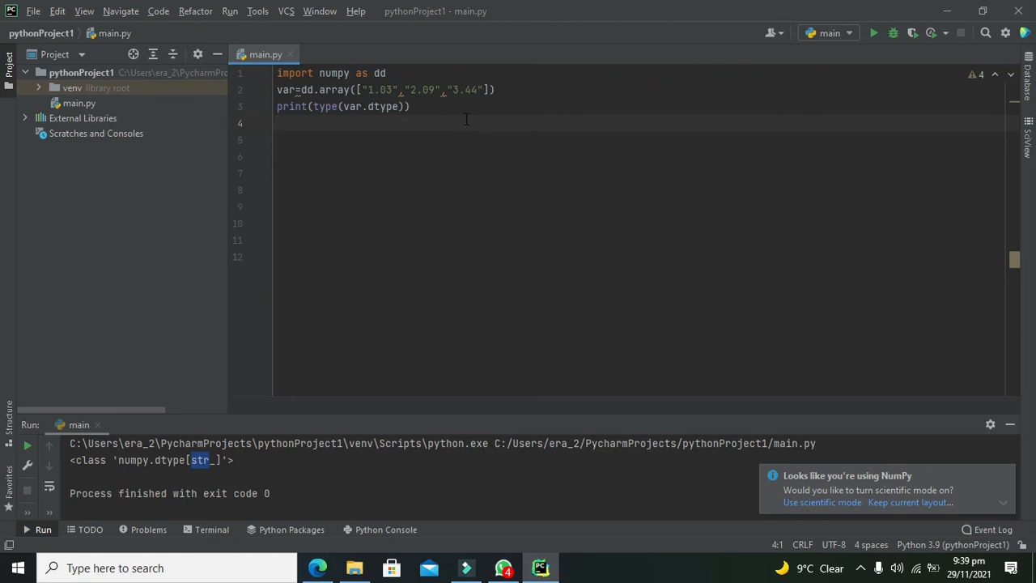